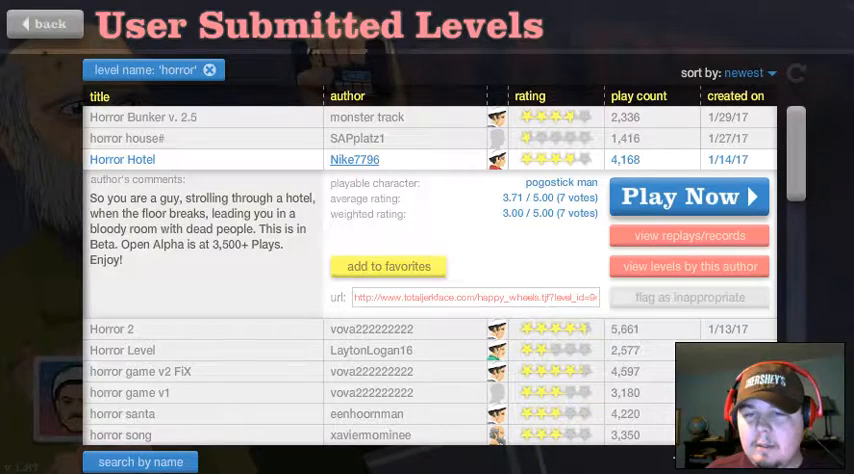
{"action": "left_click", "coordinate": [688, 196]}
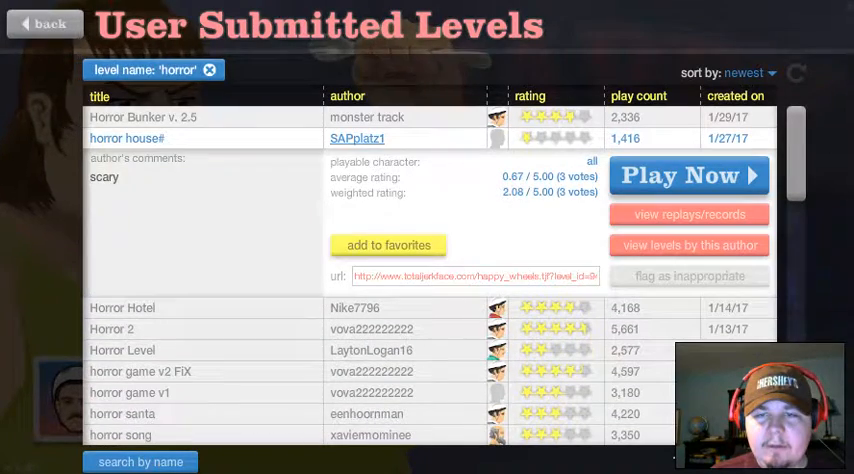
Search user levels by name, first for 'fnaf', then for 'five nights'.
{"action": "left_click", "coordinate": [140, 461]}
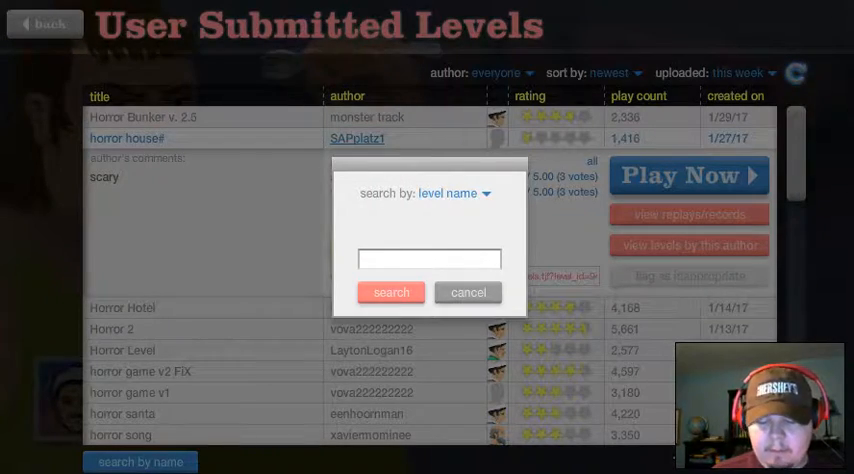
{"action": "type", "text": "fi"}
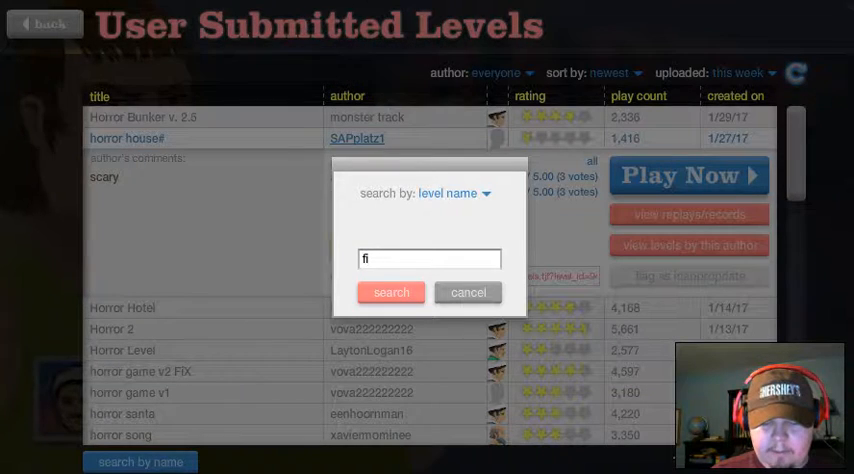
{"action": "type", "text": "naf"}
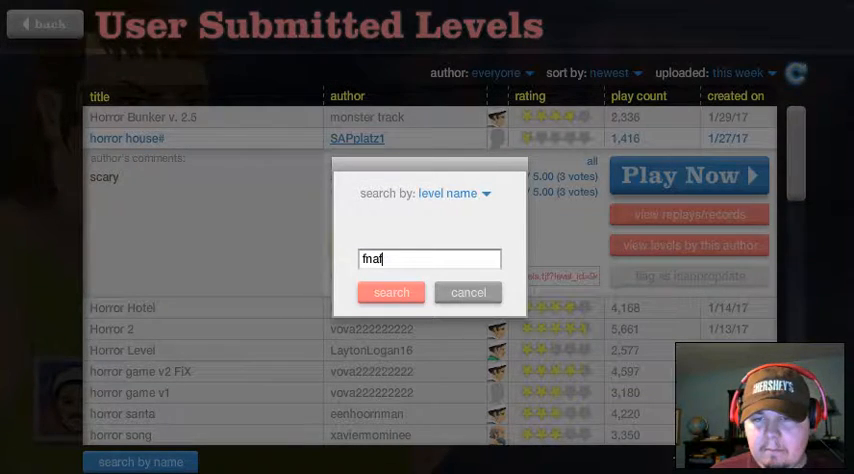
{"action": "left_click", "coordinate": [390, 292]}
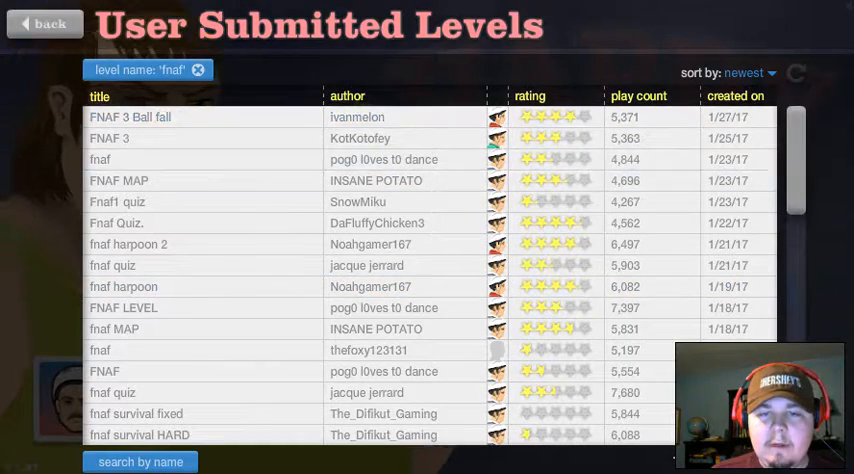
{"action": "left_click", "coordinate": [140, 461]}
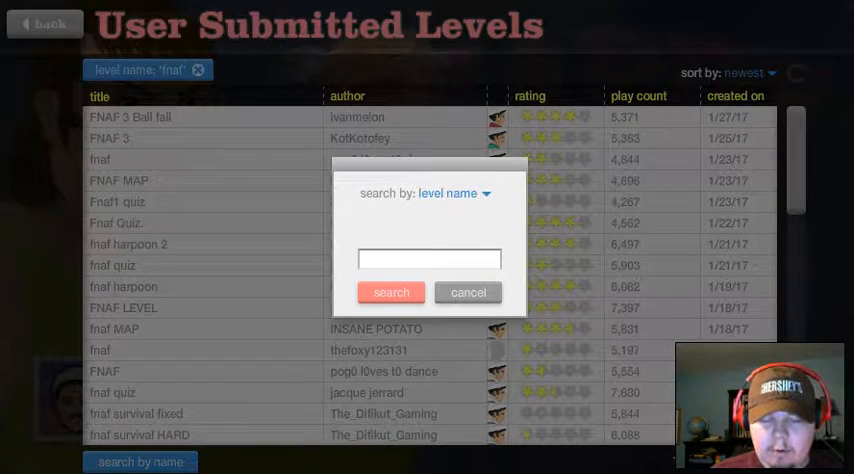
{"action": "type", "text": "fiv enhi"}
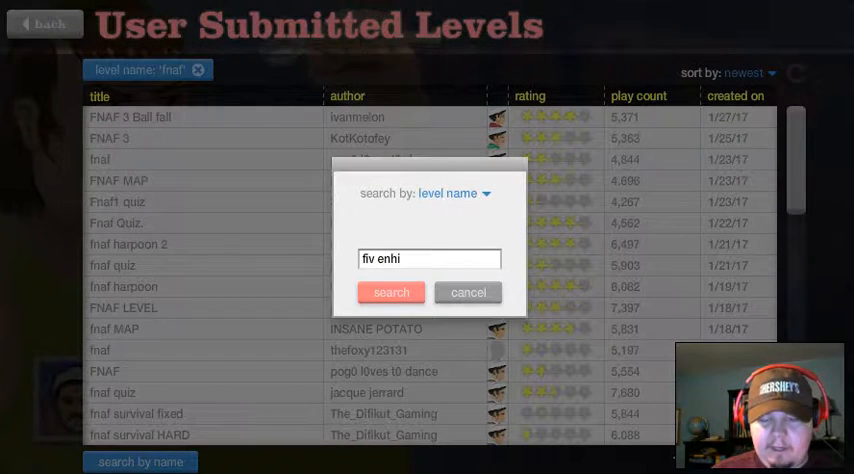
{"action": "key", "text": "Backspace"}
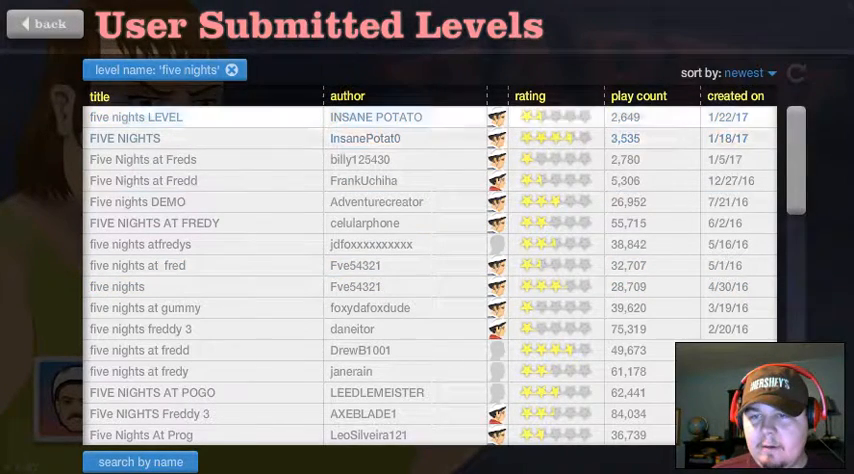
Sort results by rating and open the top 'Five nights at freds' details (4.16/5).
{"action": "left_click", "coordinate": [748, 72]}
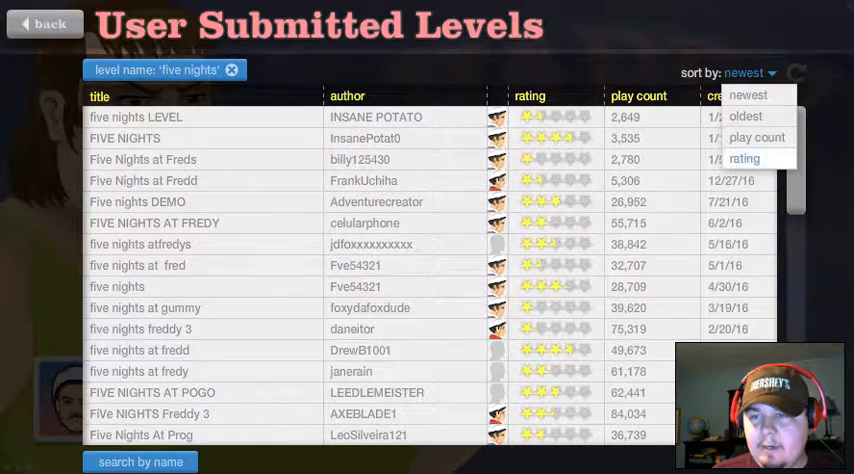
{"action": "left_click", "coordinate": [744, 158]}
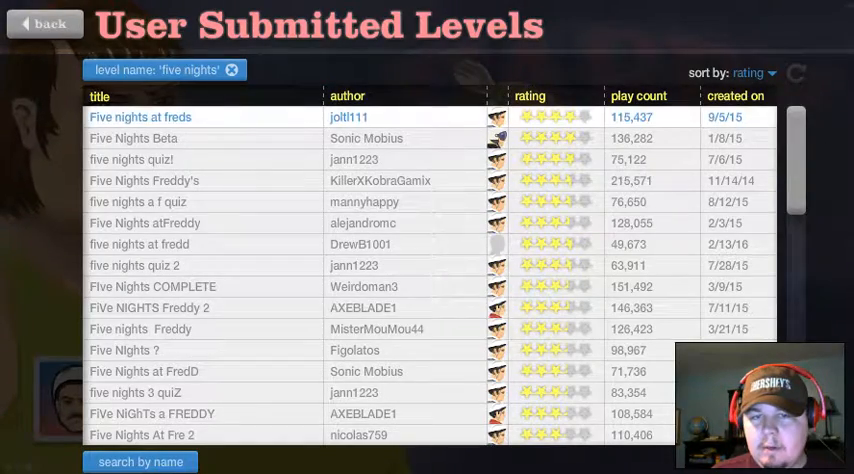
{"action": "left_click", "coordinate": [140, 117]}
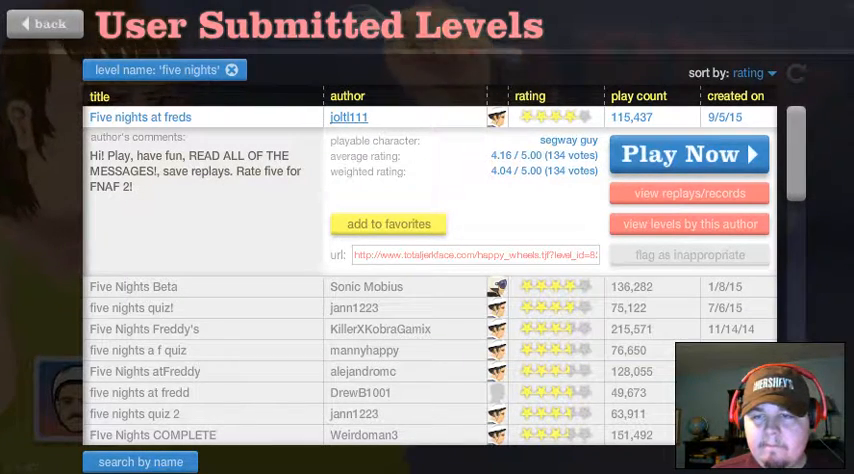
Expand the third-ranked 'five nights quiz!' row to show its 3.74/5 rating details.
{"action": "left_click", "coordinate": [689, 154]}
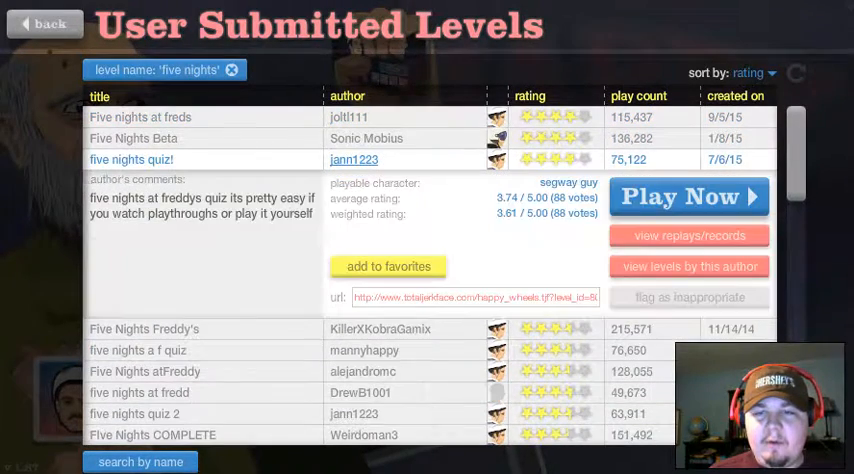
Play 'five nights quiz!' and finish it in 48.20 seconds.
{"action": "left_click", "coordinate": [688, 196]}
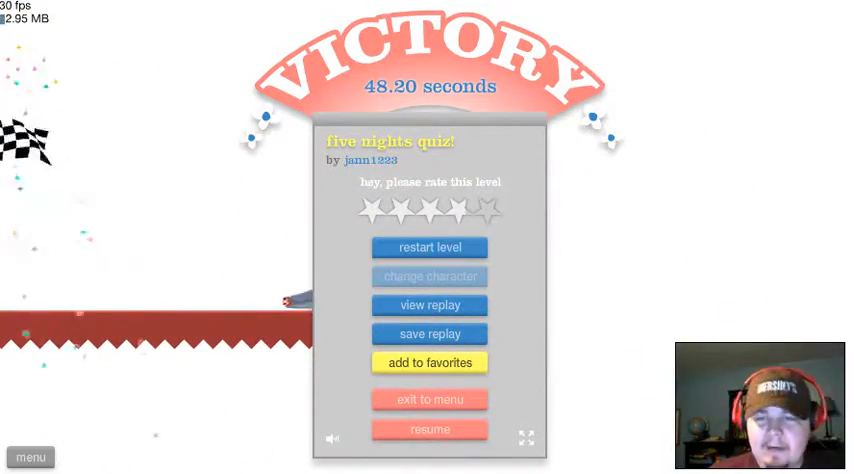
Rate the quiz level on the Victory screen and exit to the results list.
{"action": "left_click", "coordinate": [488, 207]}
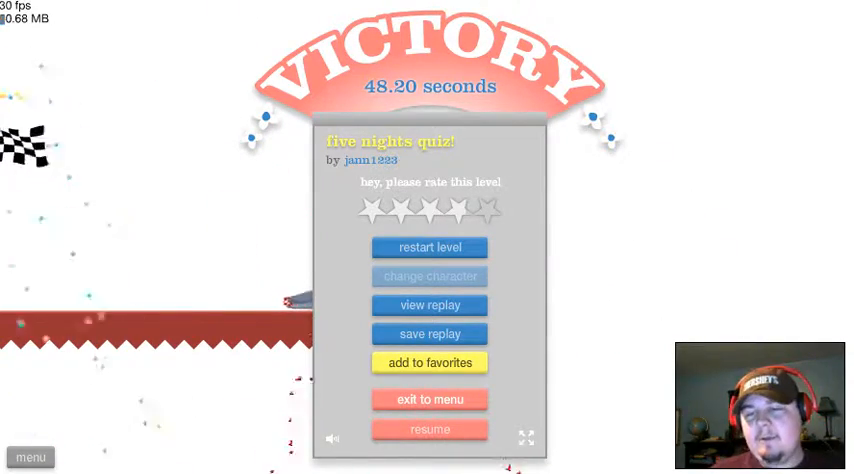
{"action": "left_click", "coordinate": [429, 399]}
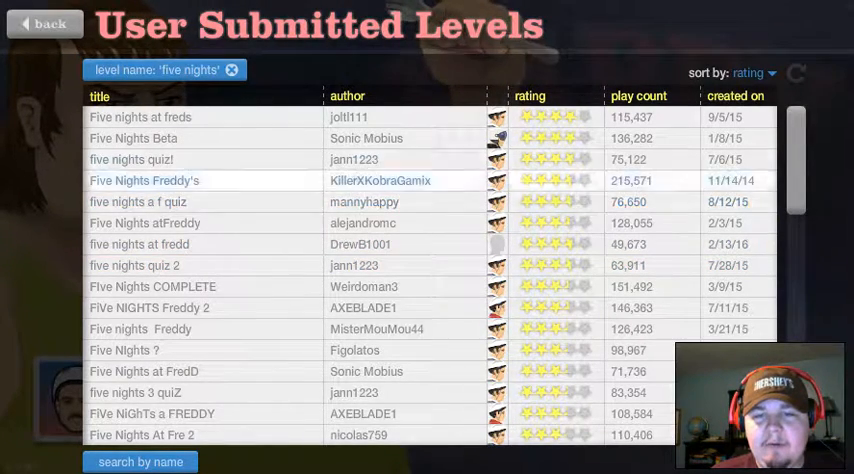
Open 'Five Nights Freddy's' details and play it to victory in 44.67 seconds.
{"action": "left_click", "coordinate": [144, 181]}
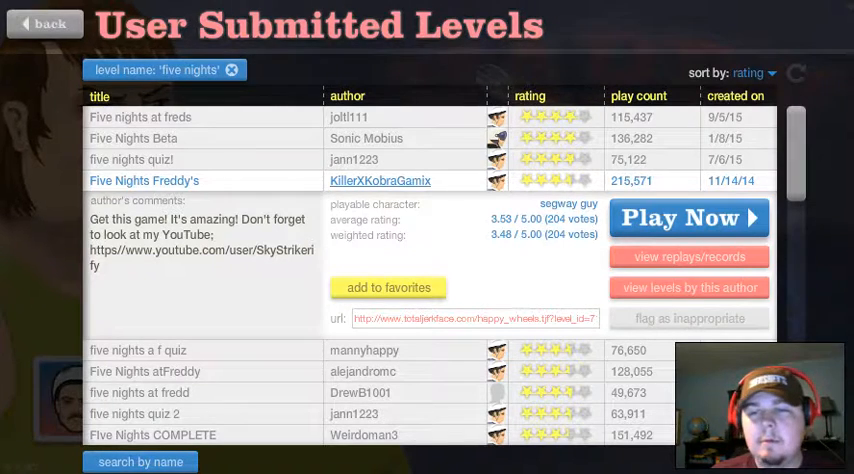
{"action": "left_click", "coordinate": [688, 217]}
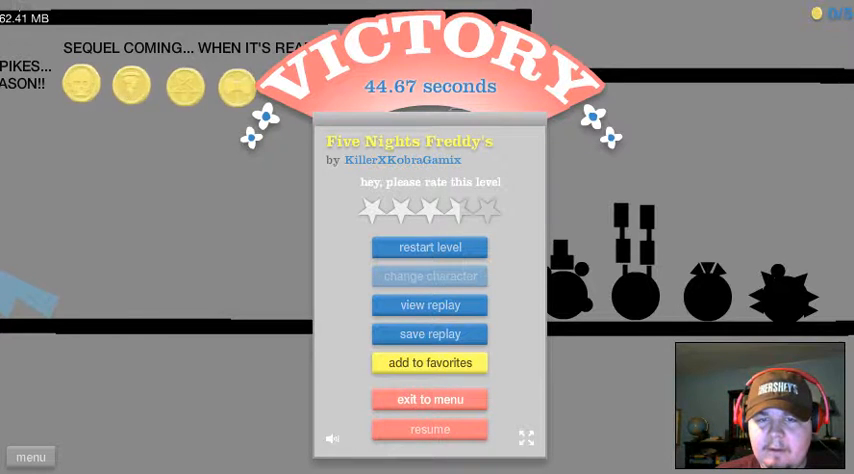
Exit to menu, play 'FiVe NIGHTS Freddy 2', and restart after crashing.
{"action": "left_click", "coordinate": [430, 399]}
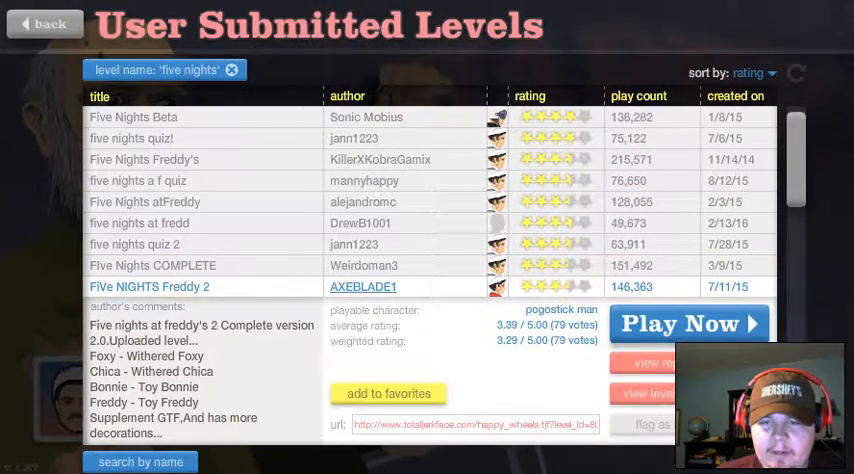
{"action": "left_click", "coordinate": [688, 323]}
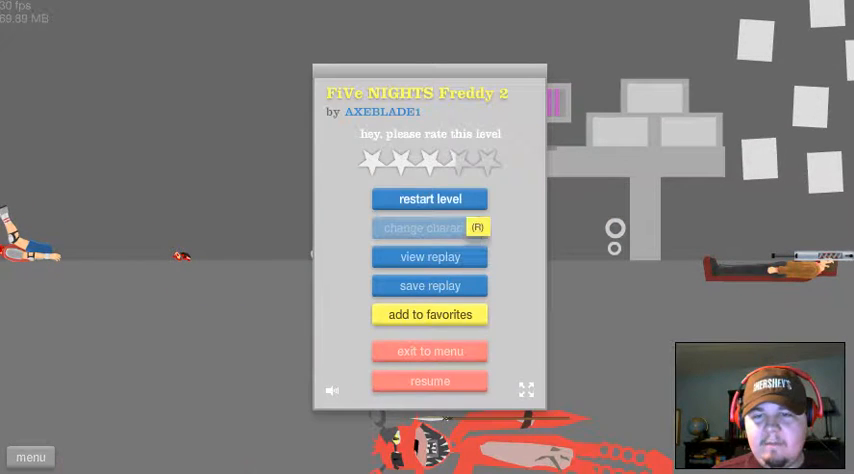
{"action": "left_click", "coordinate": [429, 381]}
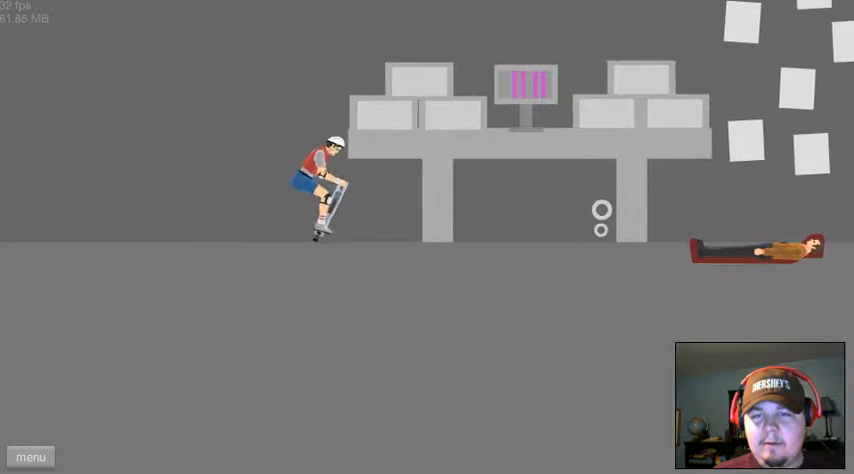